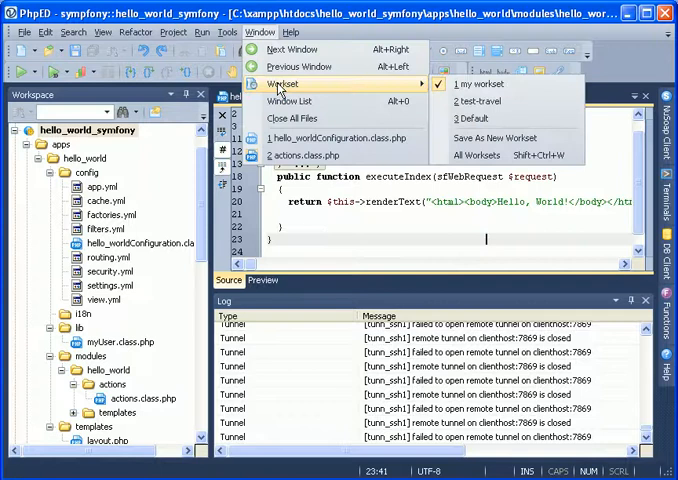
mouse_move(480, 100)
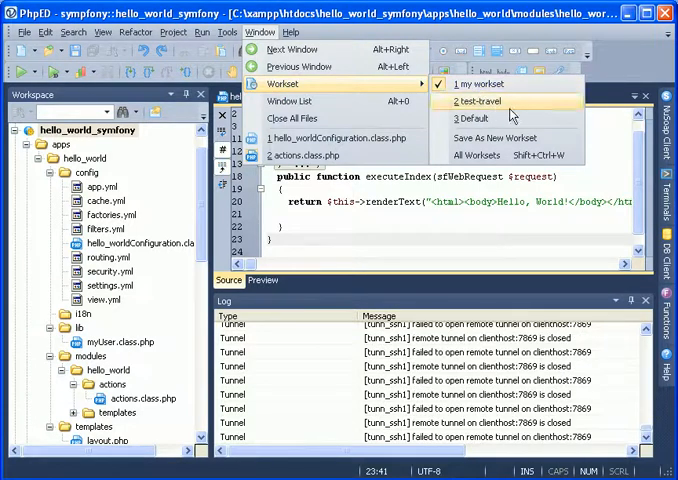
Switch to the test-travel workset, restoring layout.php alongside actions.class.php
click(488, 100)
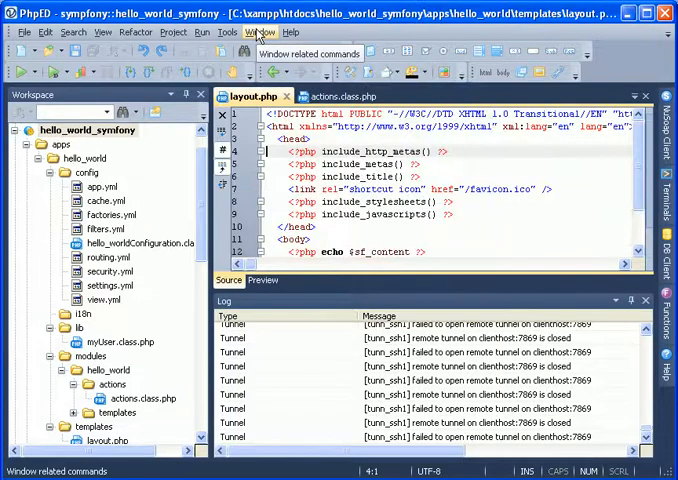
click(260, 32)
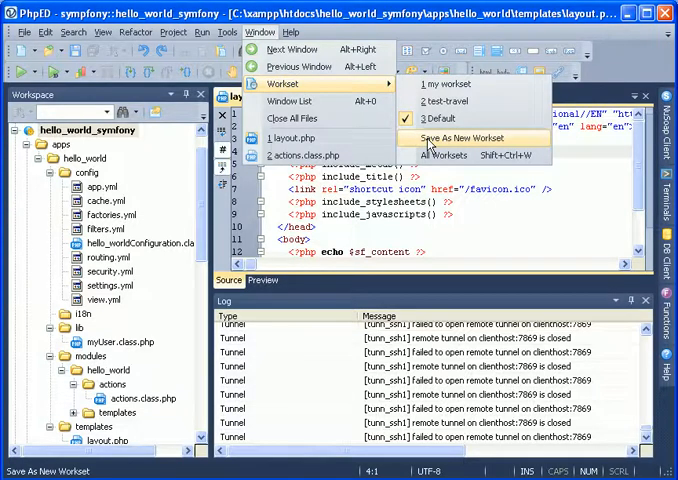
Save the open files as a new workset named 'test my workset' and close the Worksets dialog
click(448, 156)
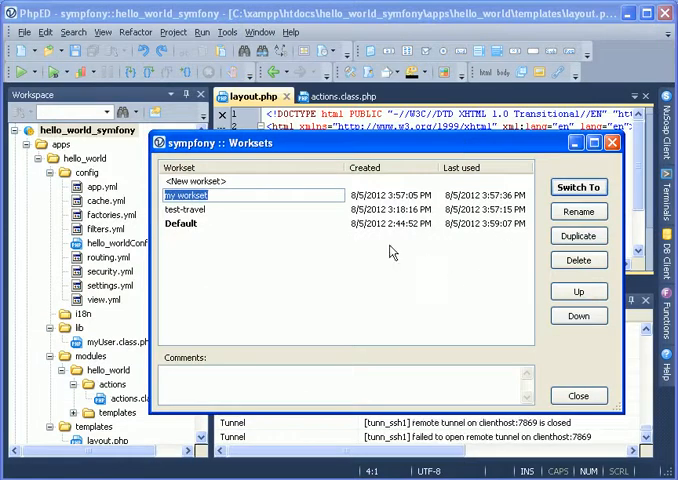
mouse_move(336, 232)
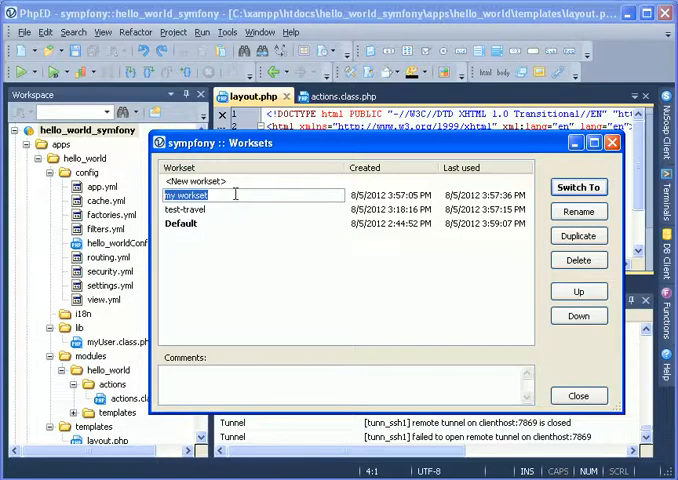
text(tas)
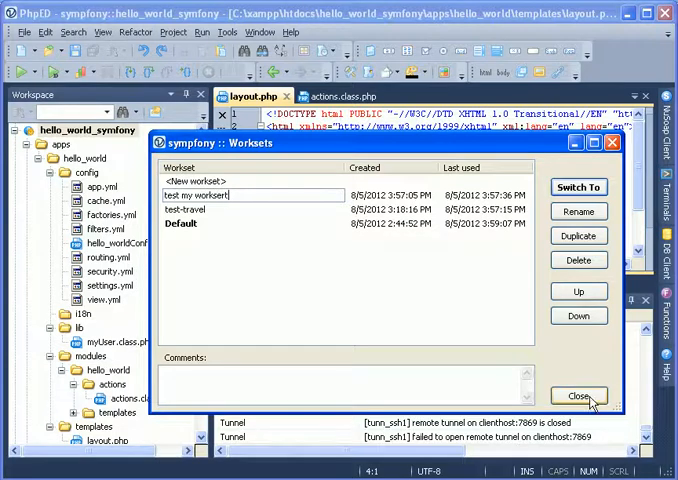
click(578, 396)
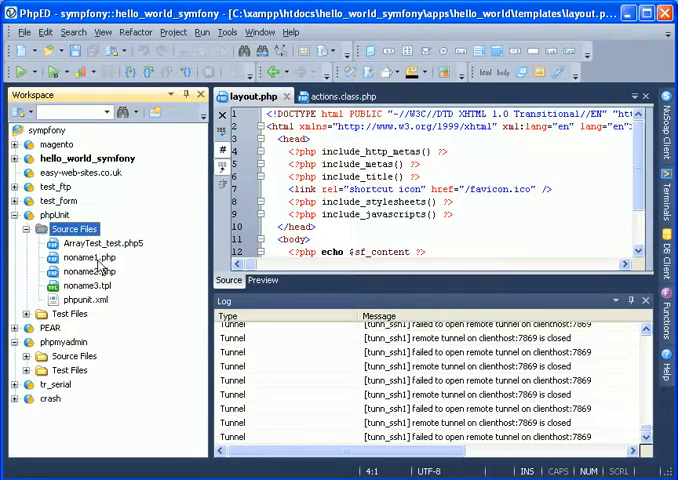
Open noname3.tpl from phpUnit's Source Files alongside noname1.php and noname2.php
double_click(88, 256)
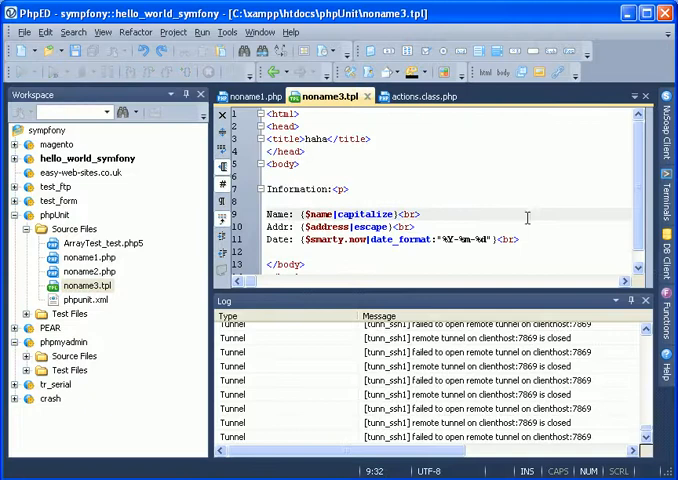
click(260, 32)
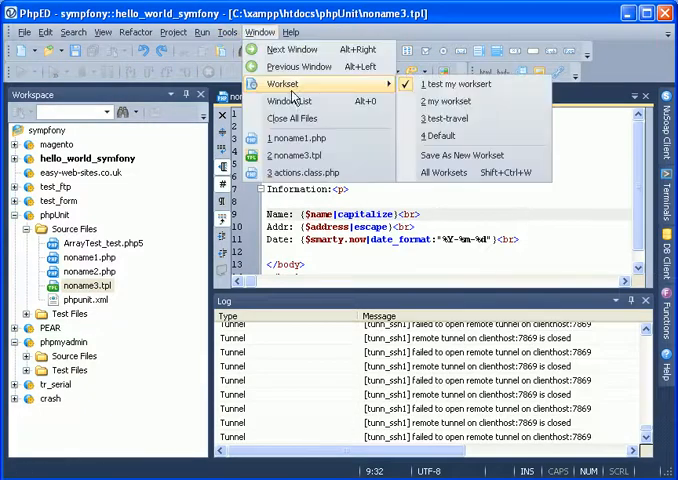
mouse_move(454, 100)
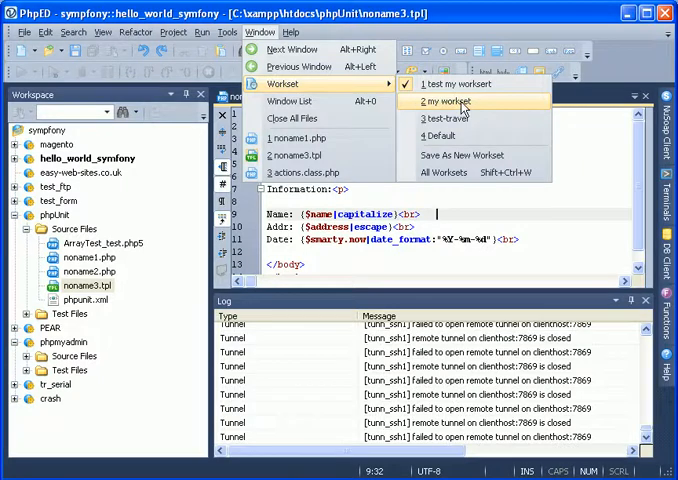
Switch to 'my workset', reopening hello_worldConfiguration.class.php and actions.class.php
click(448, 100)
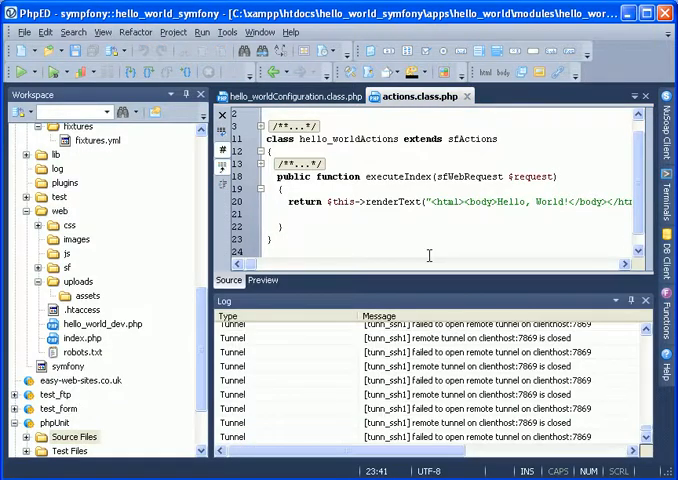
Return to the workset with symfony's layout.php and actions.class.php open
click(260, 32)
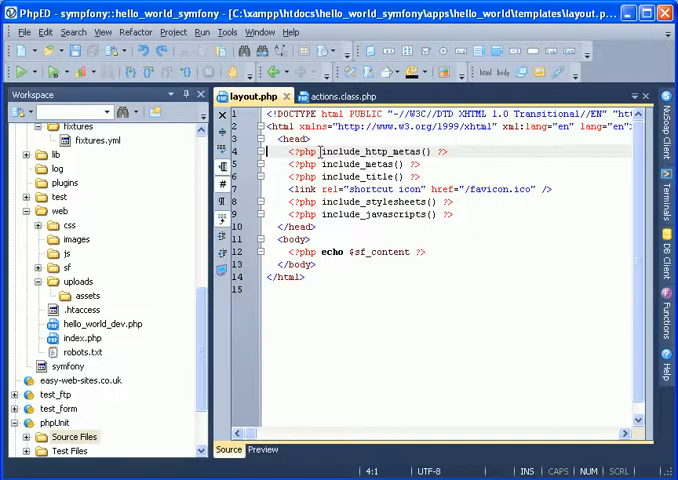
mouse_move(320, 150)
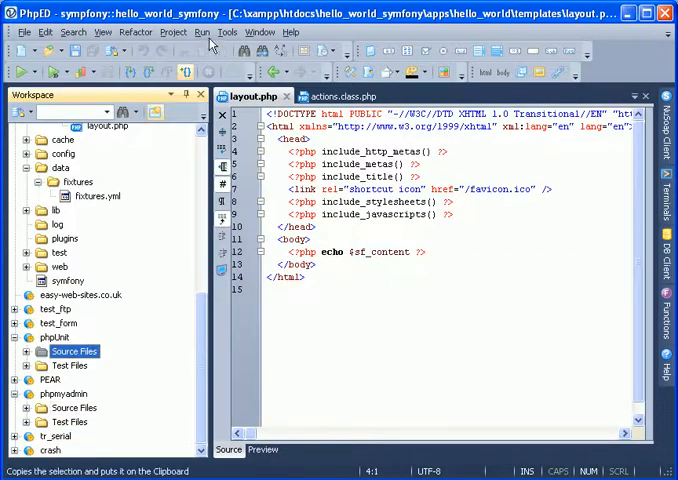
click(260, 32)
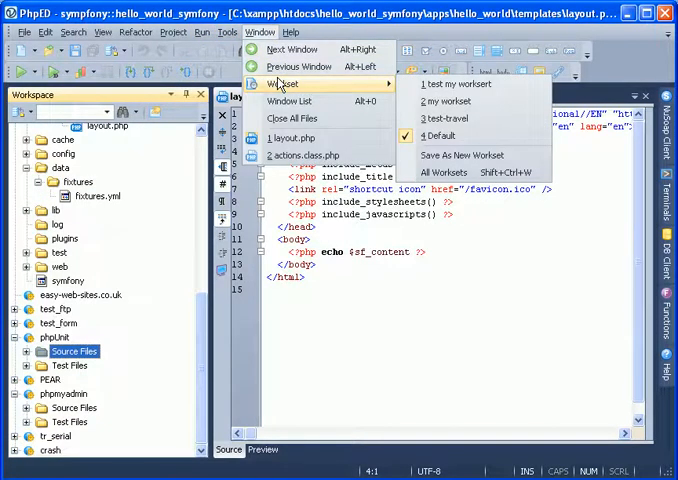
mouse_move(466, 156)
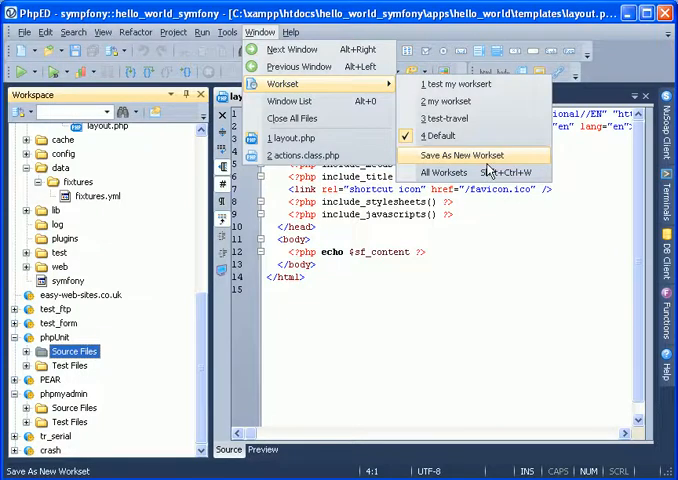
In All Worksets, move 'my workset' down below test-travel and above Default
click(442, 172)
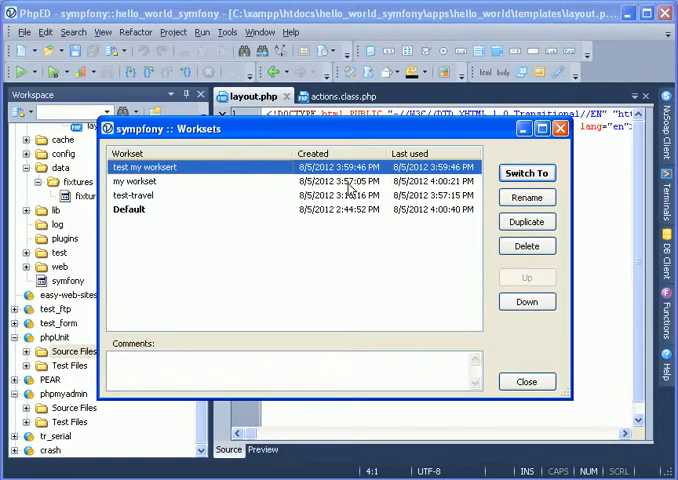
click(136, 180)
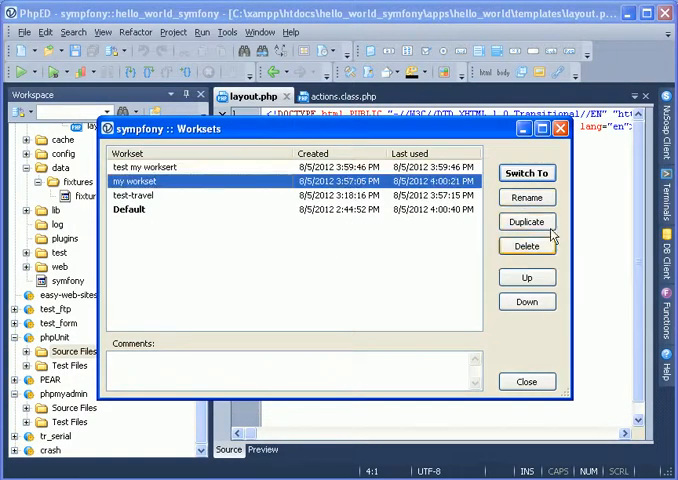
click(526, 300)
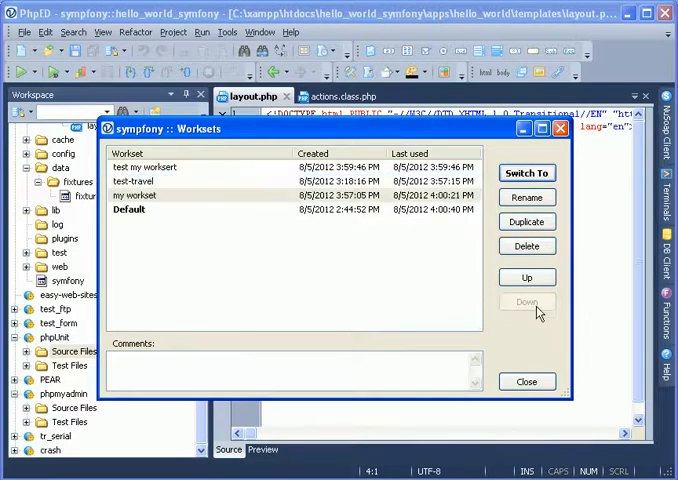